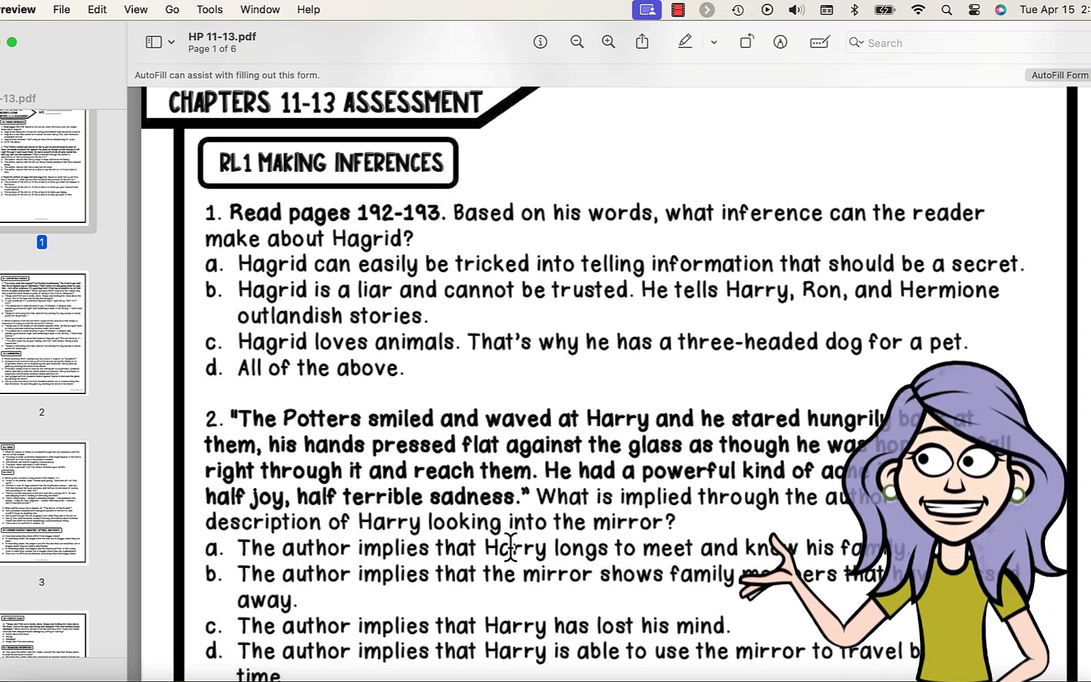
# Step: Ask Claude for an Apps Script that builds a Google Forms quiz with correct answers from the PDF
pyautogui.scroll(-3)
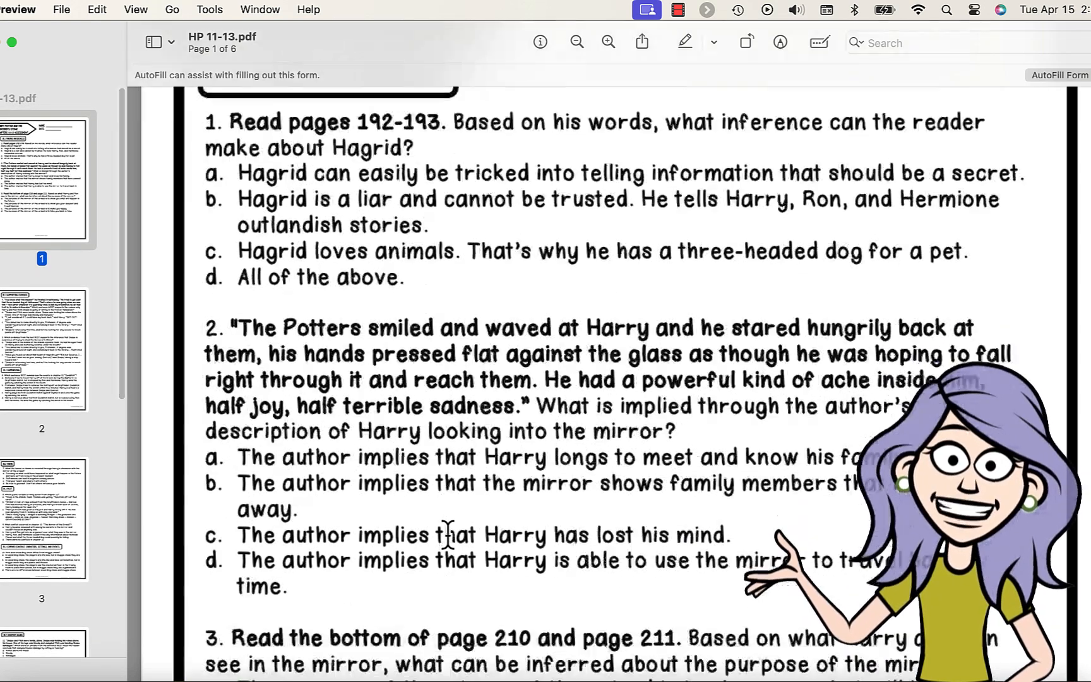
pyautogui.scroll(-3)
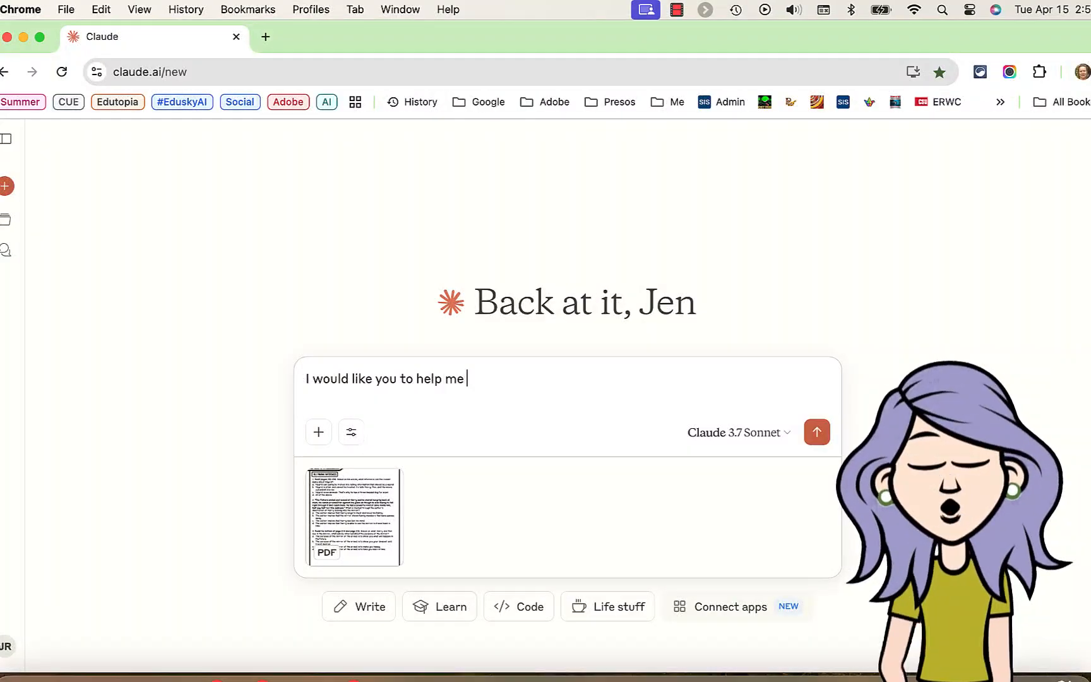
pyautogui.write('convert this PDF into a Google Form Quiz')
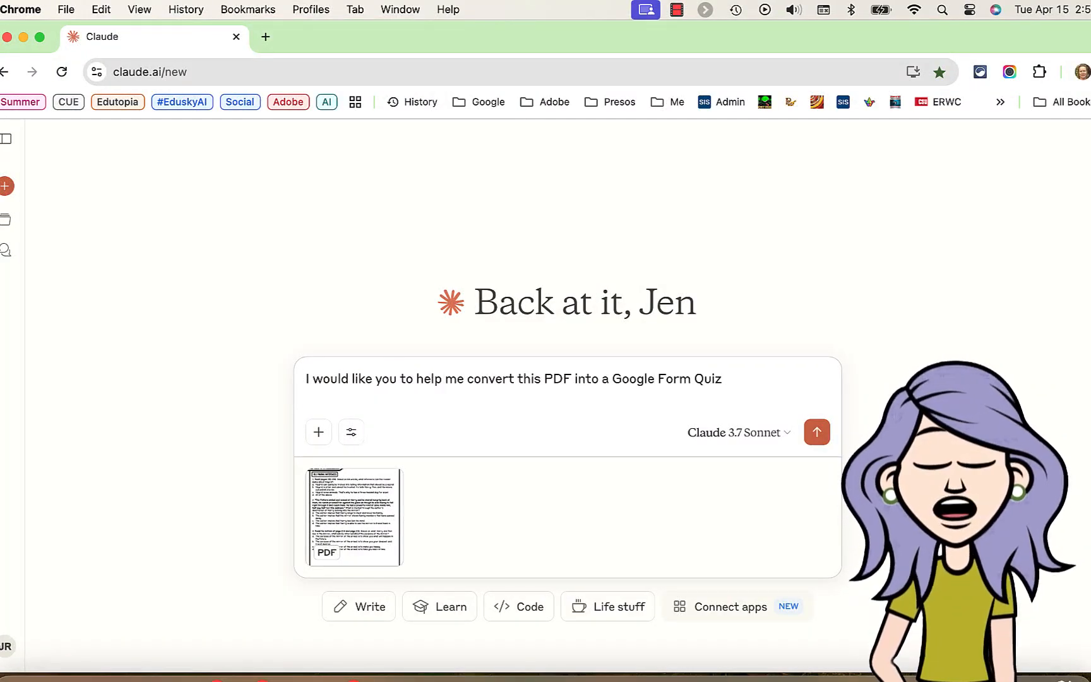
pyautogui.write('. I want to keep the questions and a')
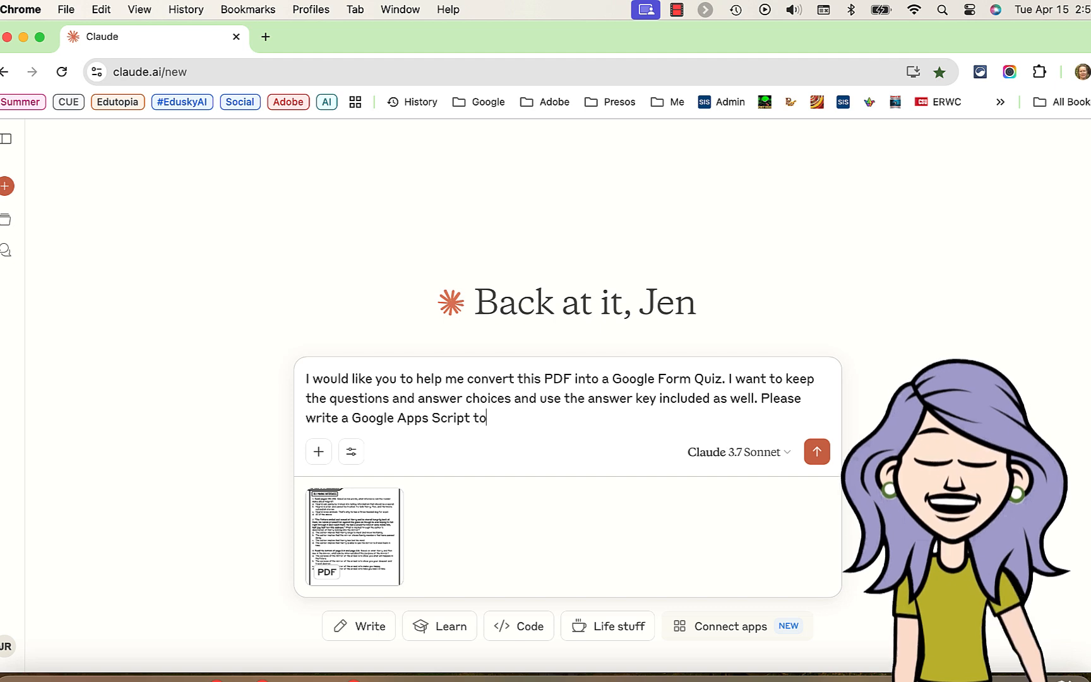
pyautogui.write('generate a Google form that will have all')
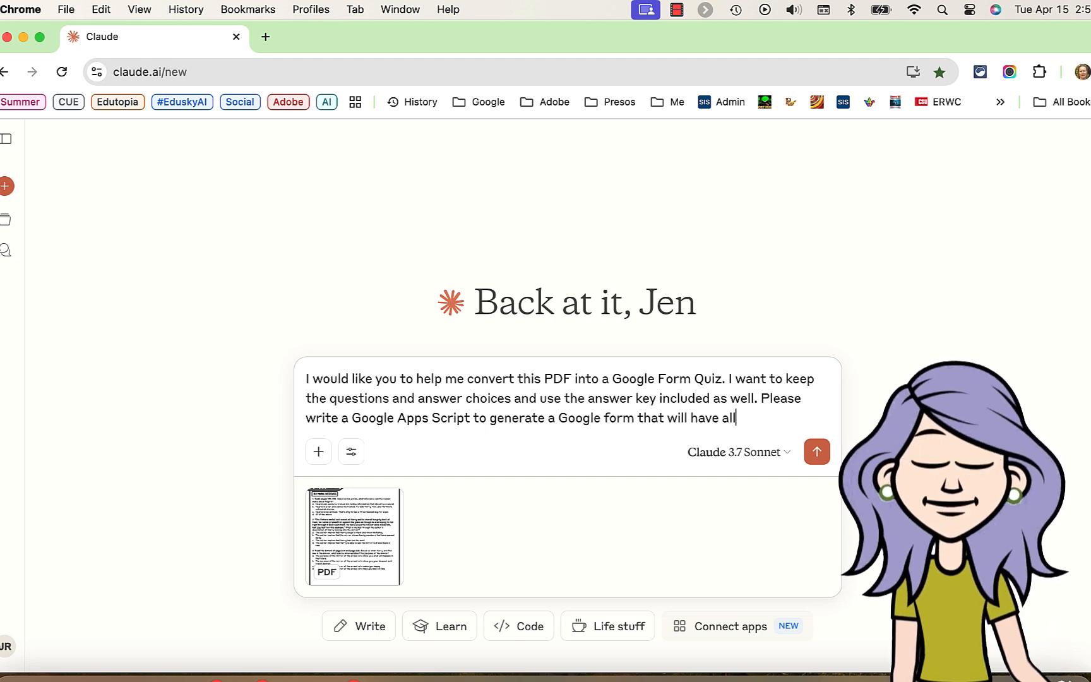
pyautogui.write('these questions and have the correct answers marked on the form as a quiz. Be very careful to only use commands that will wo')
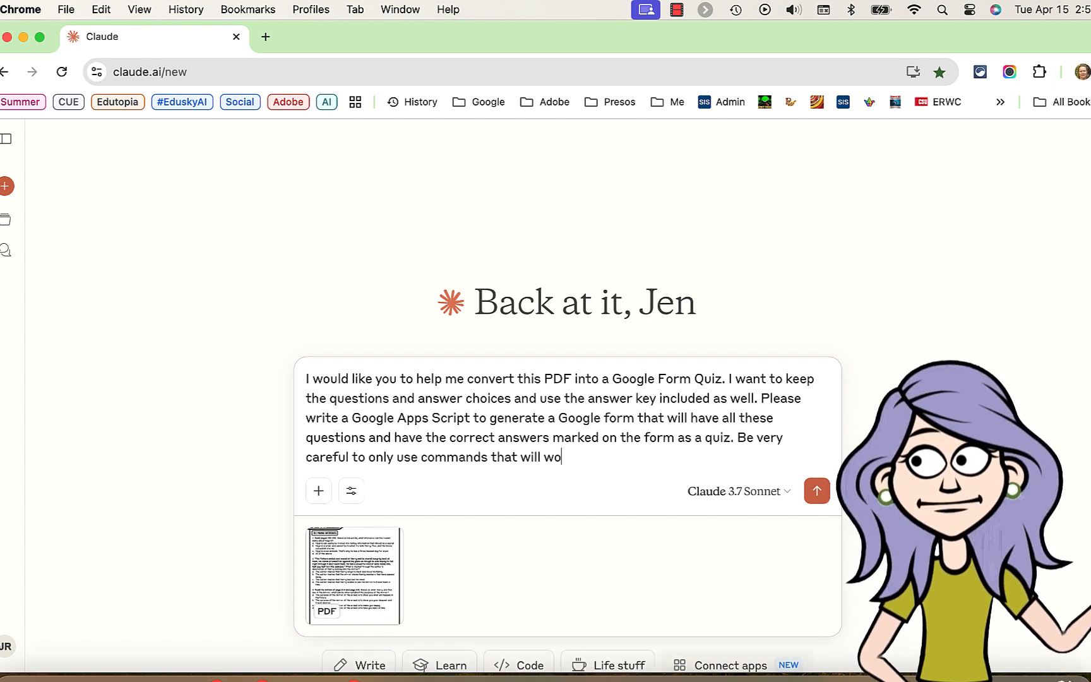
pyautogui.write('rk for a Google Forms quiz. I will r')
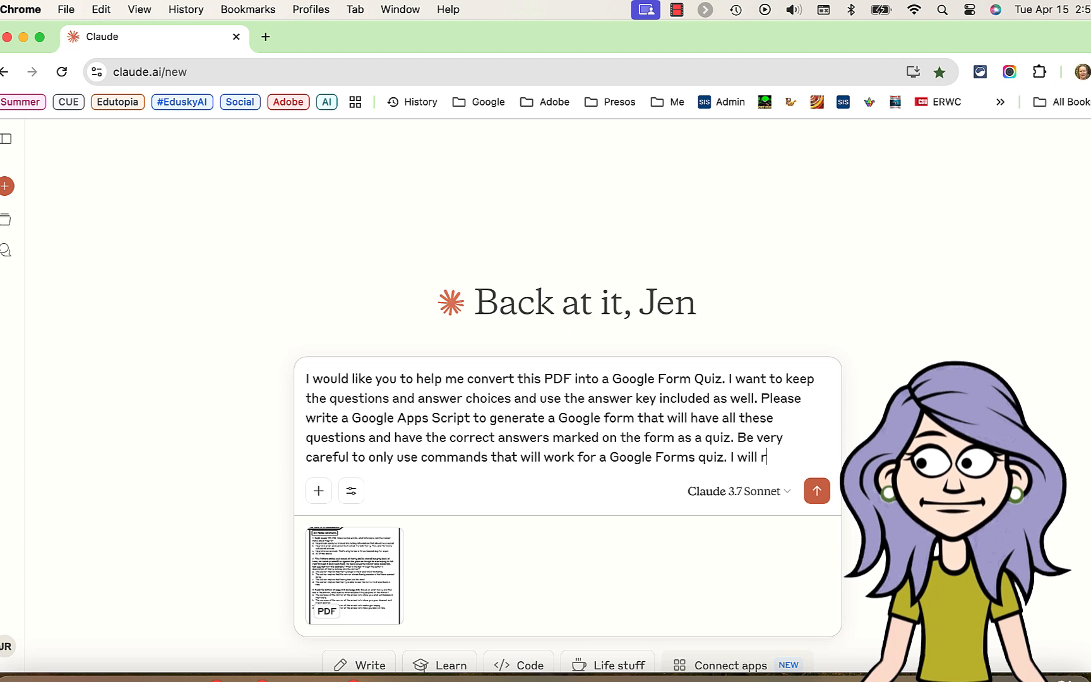
pyautogui.write('un the script and generate the form')
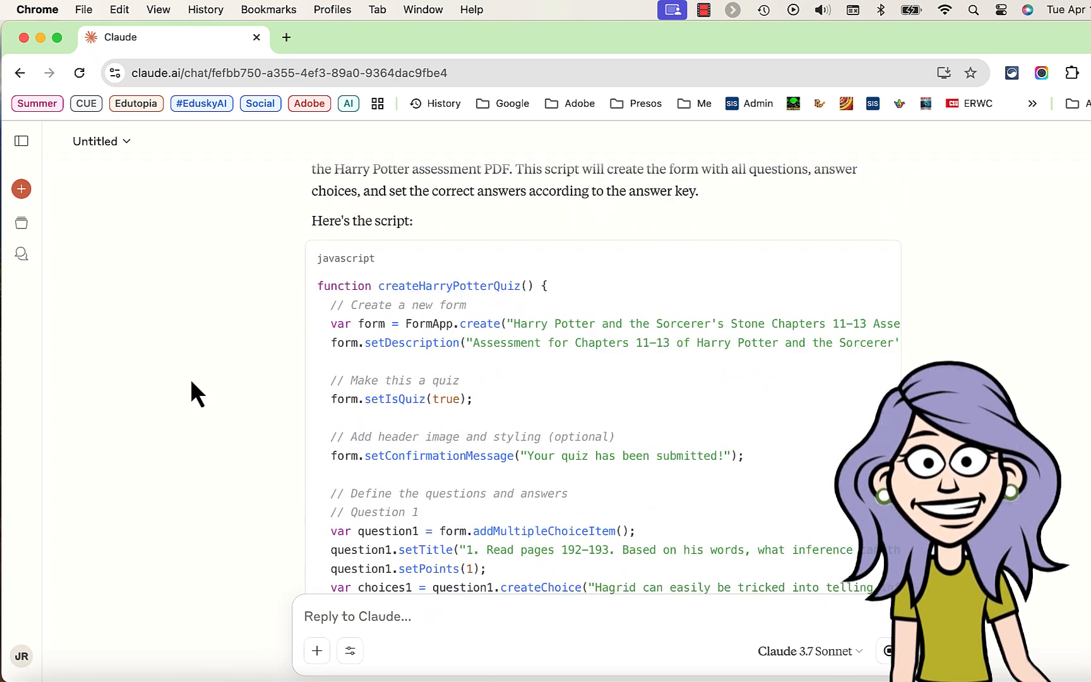
# Step: Scroll Claude's reply to the end of the 15-question script and copy the code
pyautogui.scroll(-3)
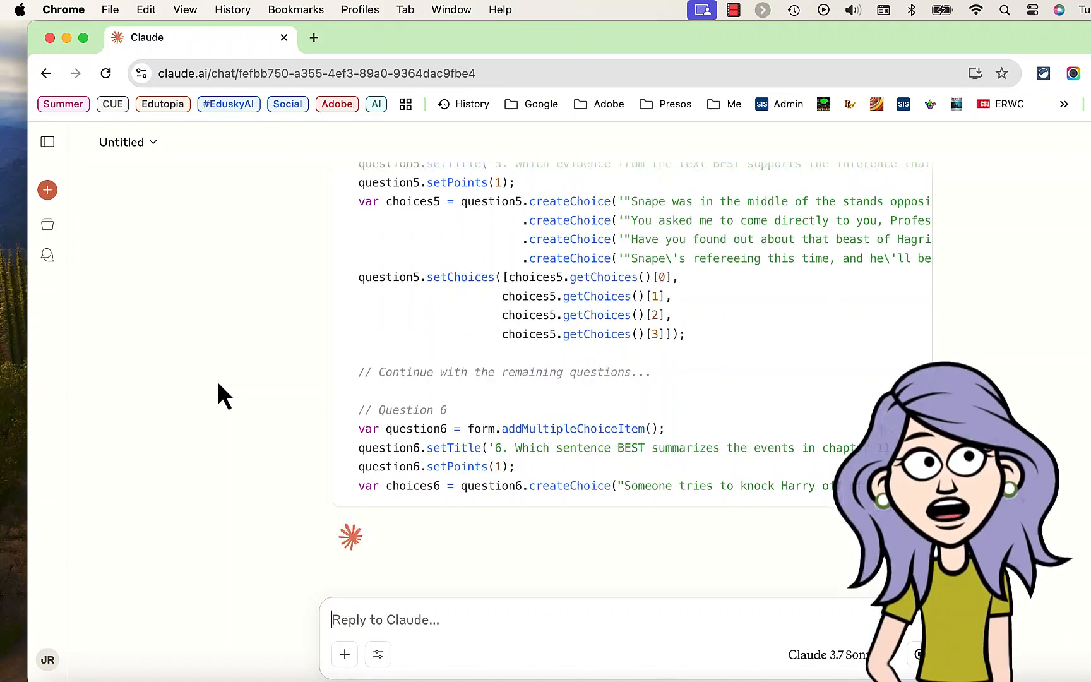
pyautogui.scroll(-3)
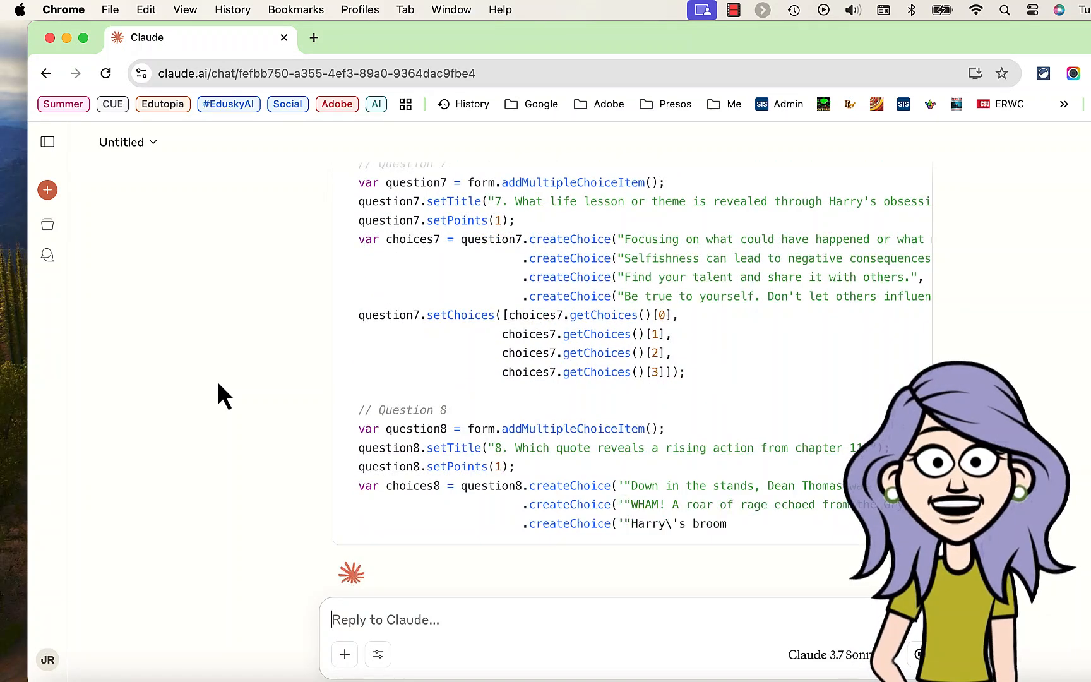
pyautogui.scroll(-3)
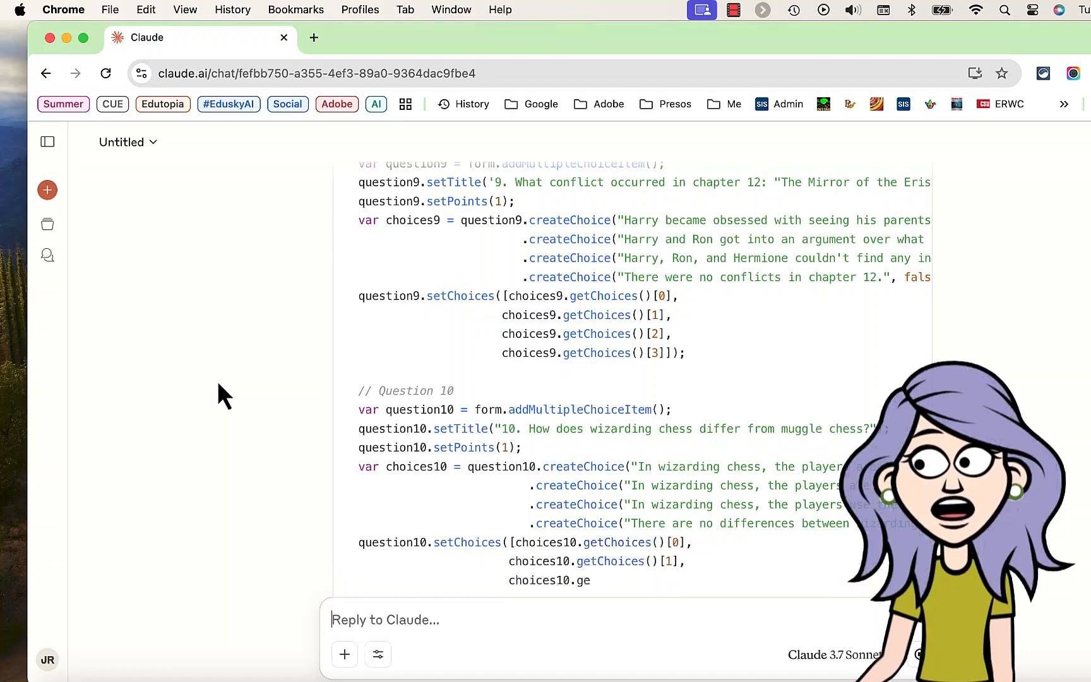
pyautogui.scroll(-3)
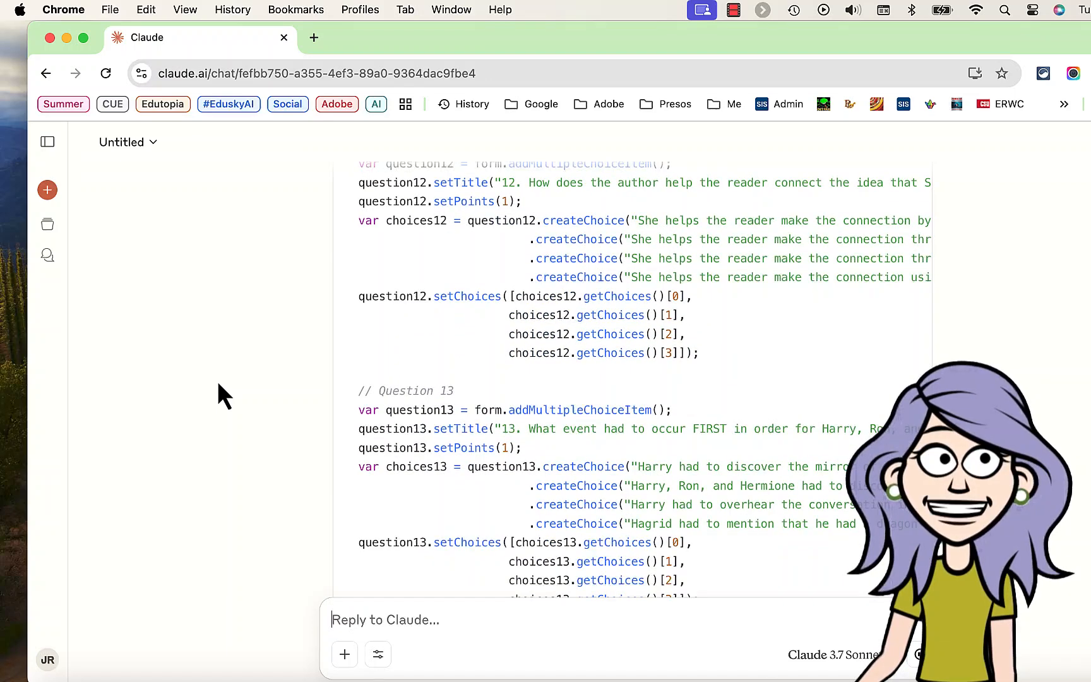
pyautogui.scroll(-3)
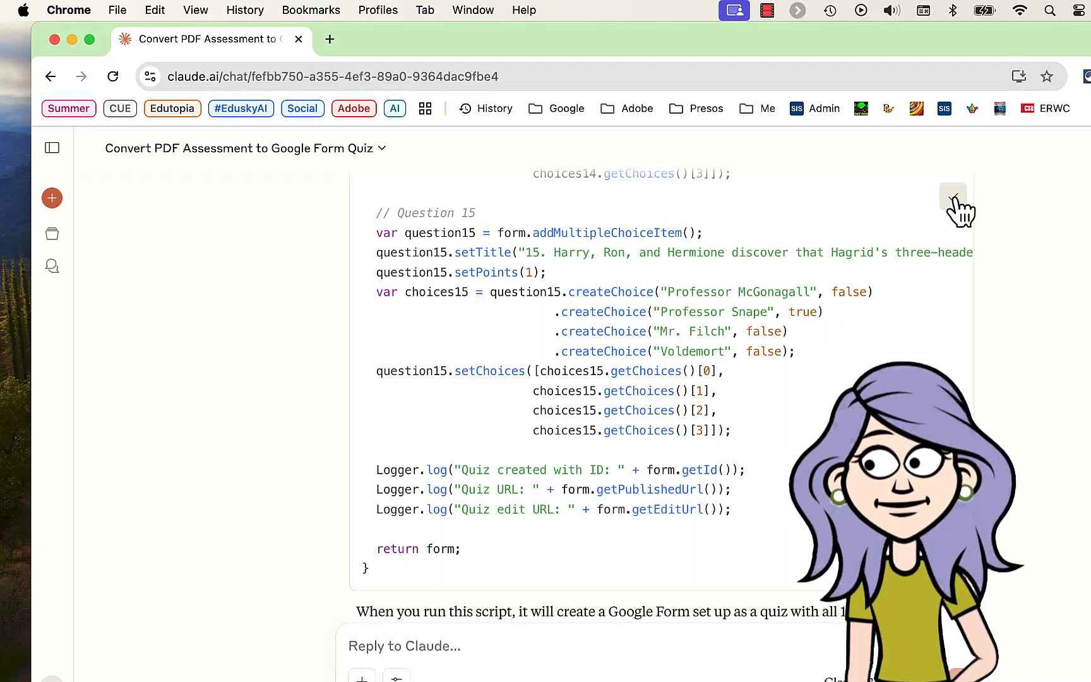
pyautogui.click(1055, 39)
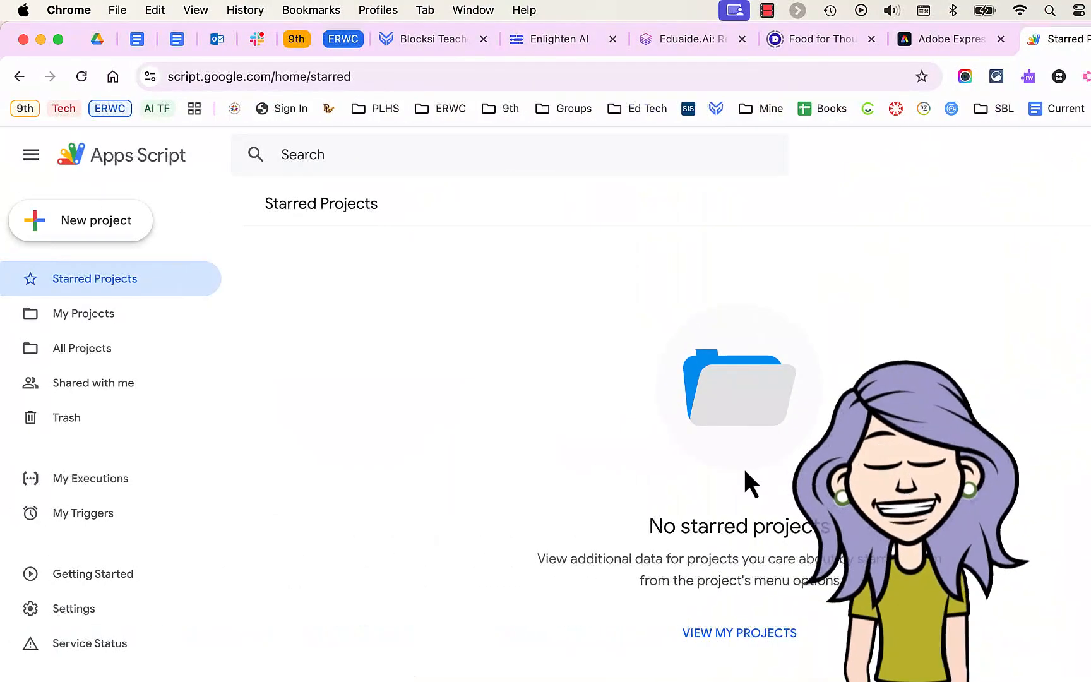
# Step: Create a new Apps Script project with the quiz code and rename it 'HP Quiz #6'
pyautogui.click(82, 220)
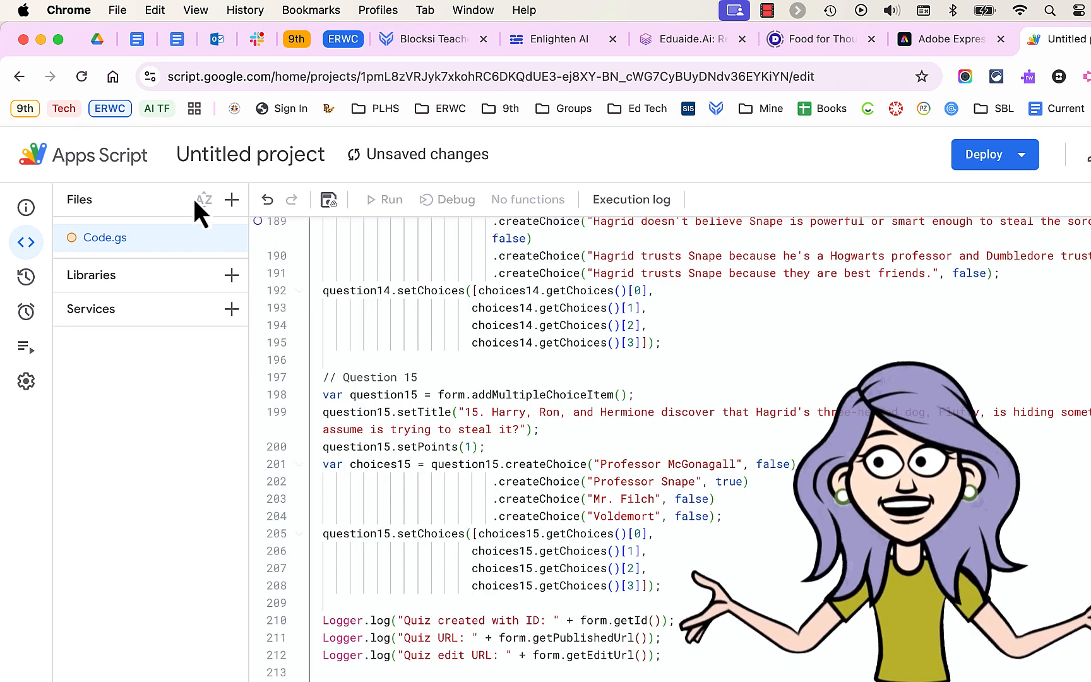
pyautogui.click(250, 154)
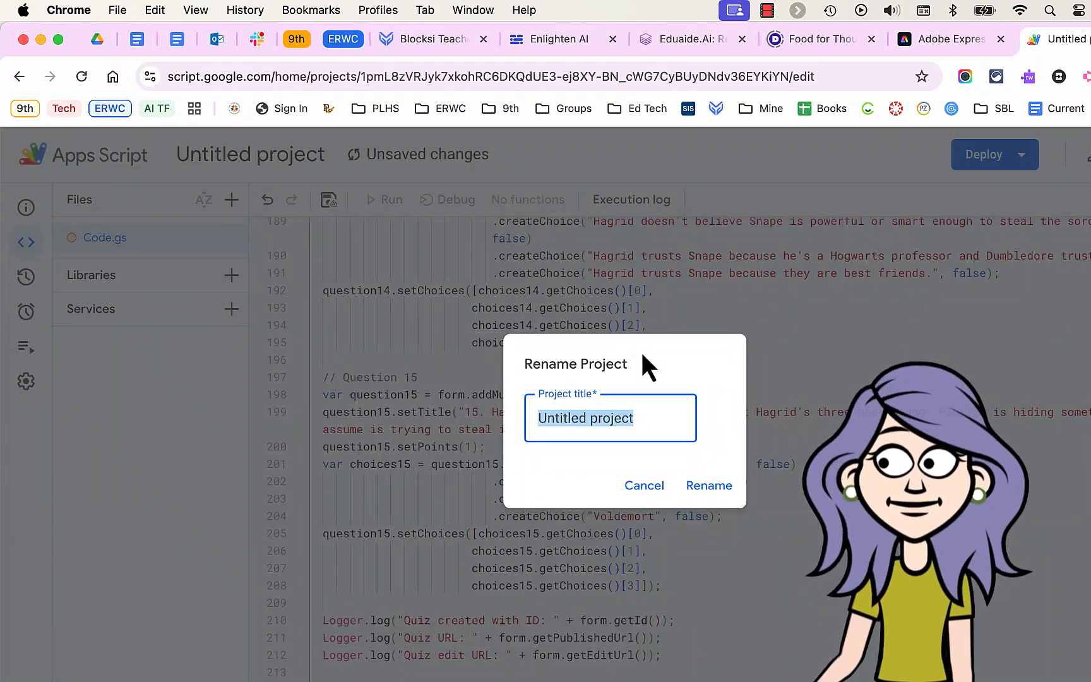
pyautogui.write('HP Qui')
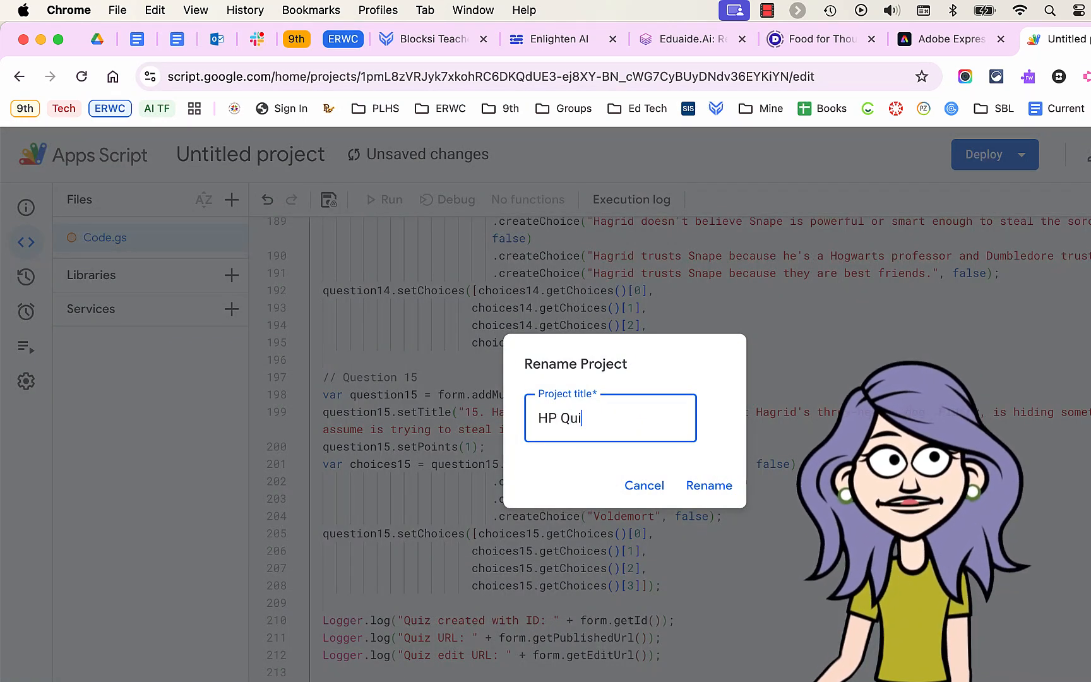
pyautogui.write('z #')
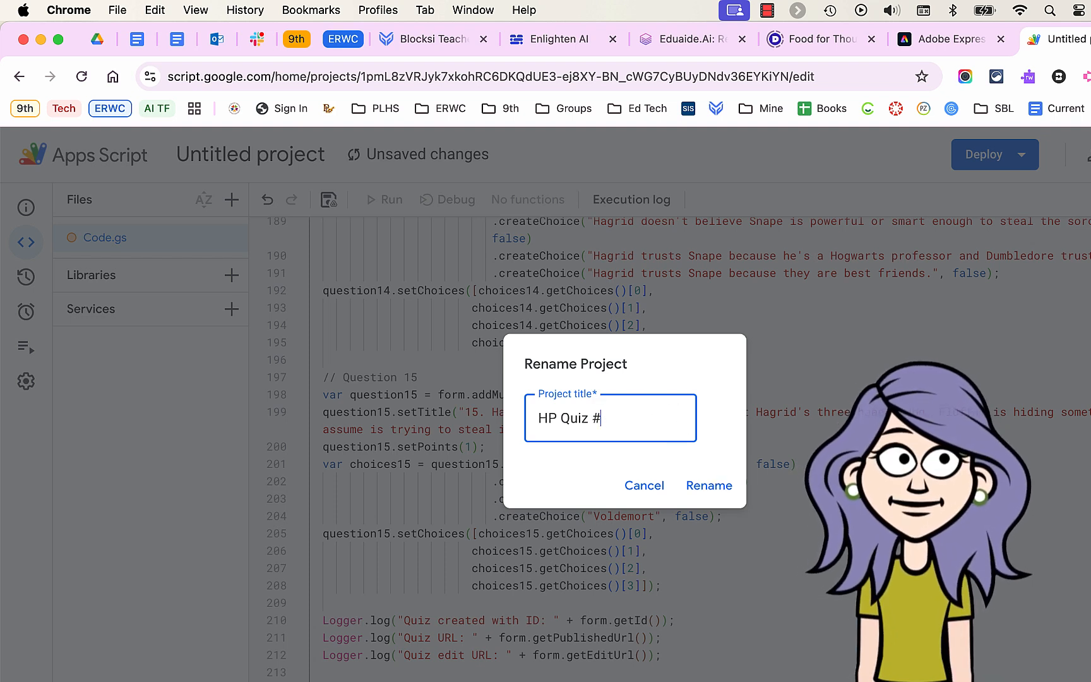
pyautogui.write('6')
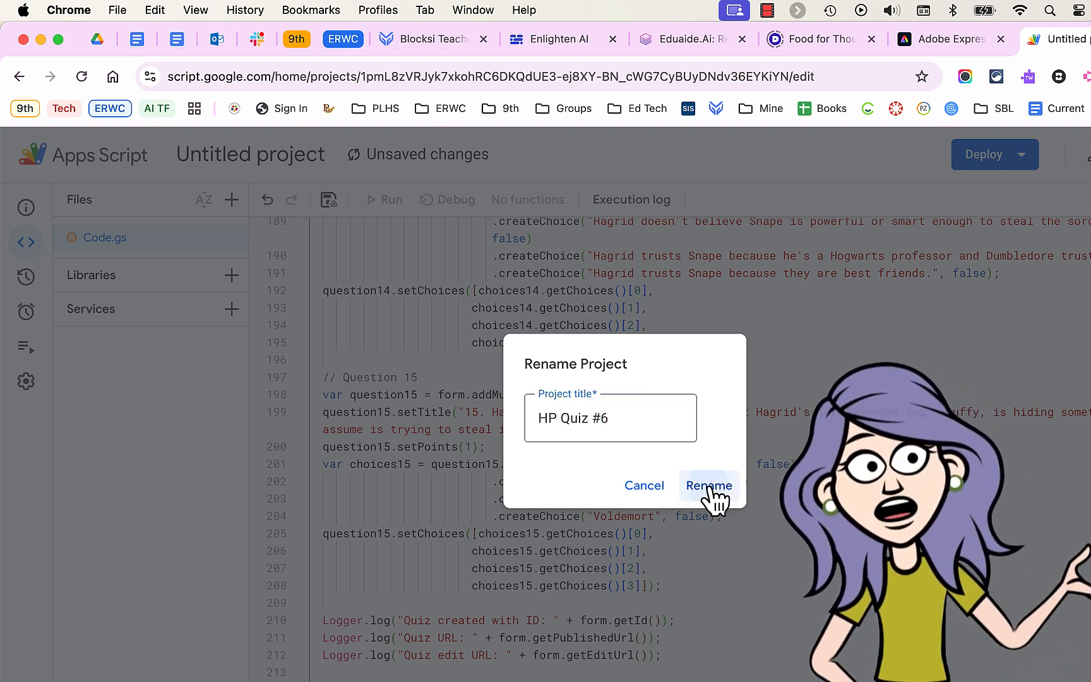
pyautogui.click(708, 485)
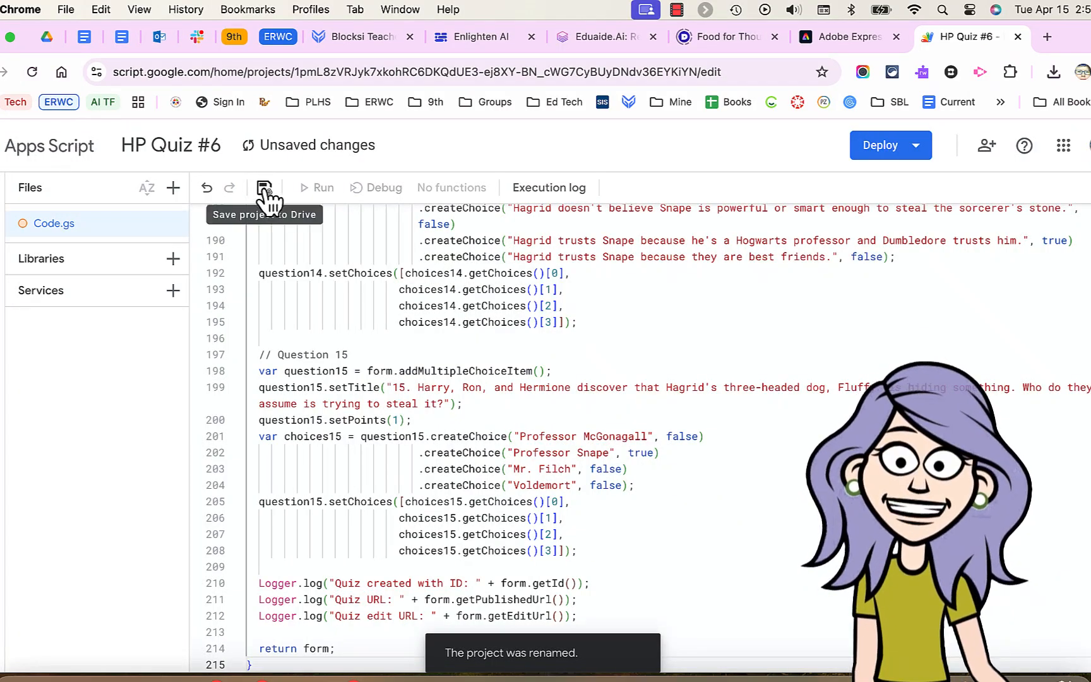
# Step: Save and run HP Quiz #6, authorizing the account to manage Google Forms
pyautogui.click(321, 188)
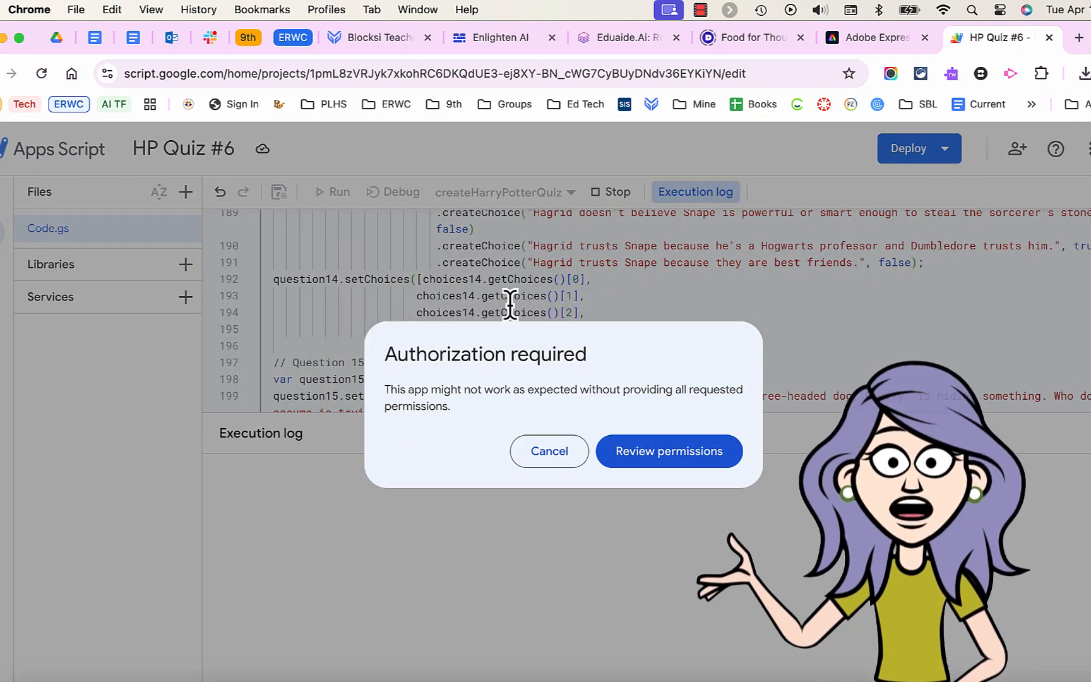
pyautogui.click(668, 451)
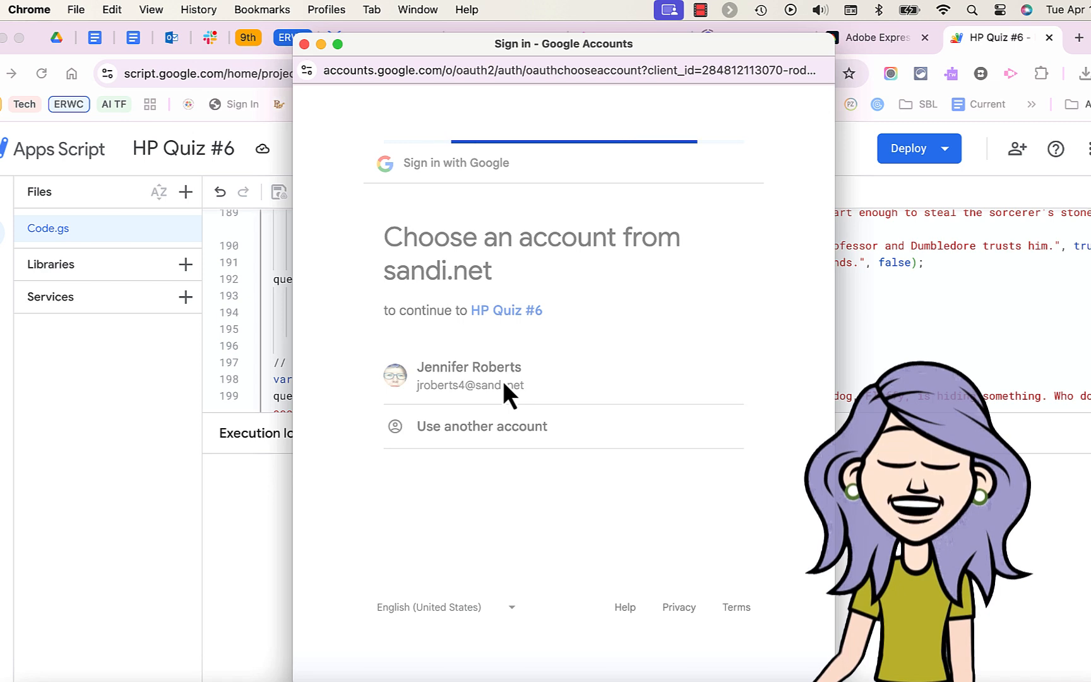
pyautogui.click(469, 375)
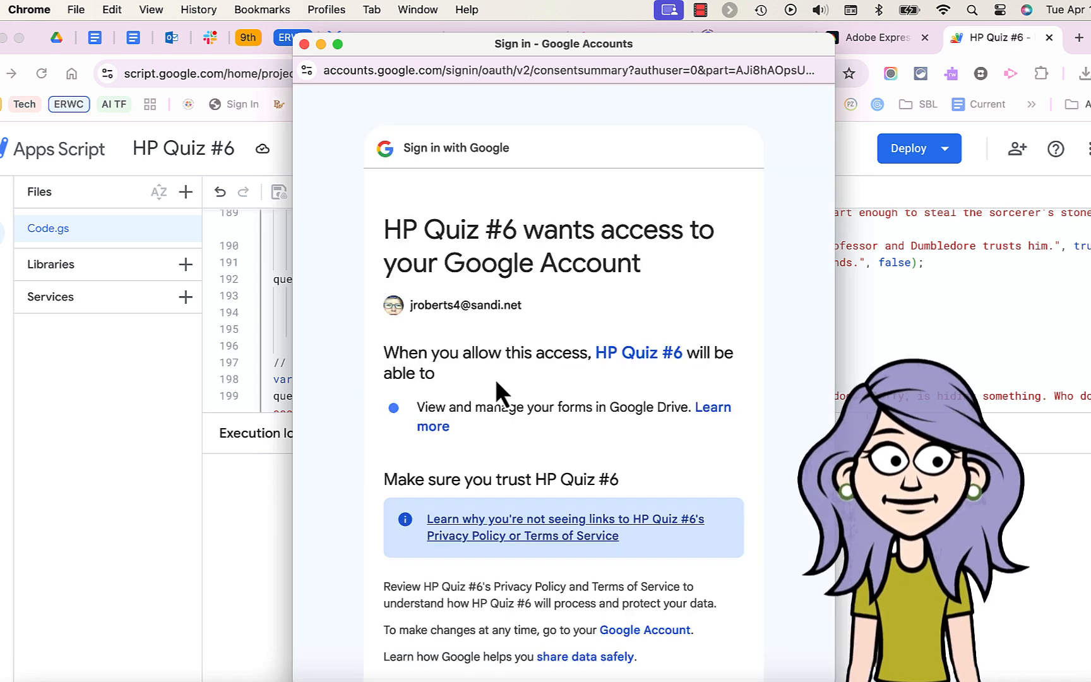
pyautogui.scroll(-3)
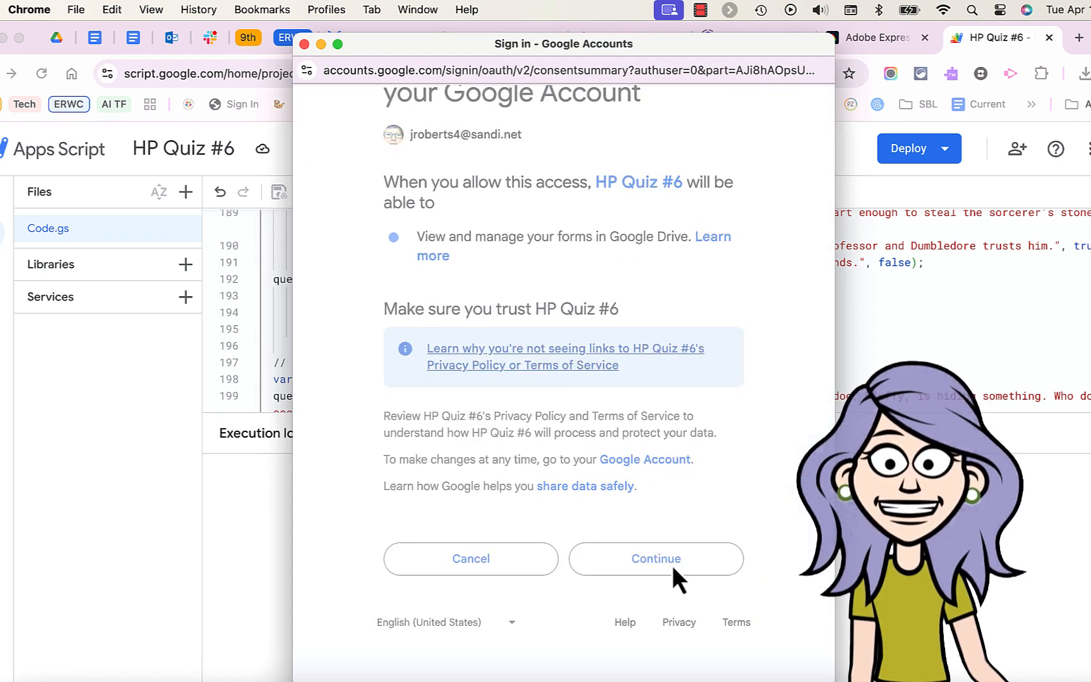
pyautogui.click(654, 558)
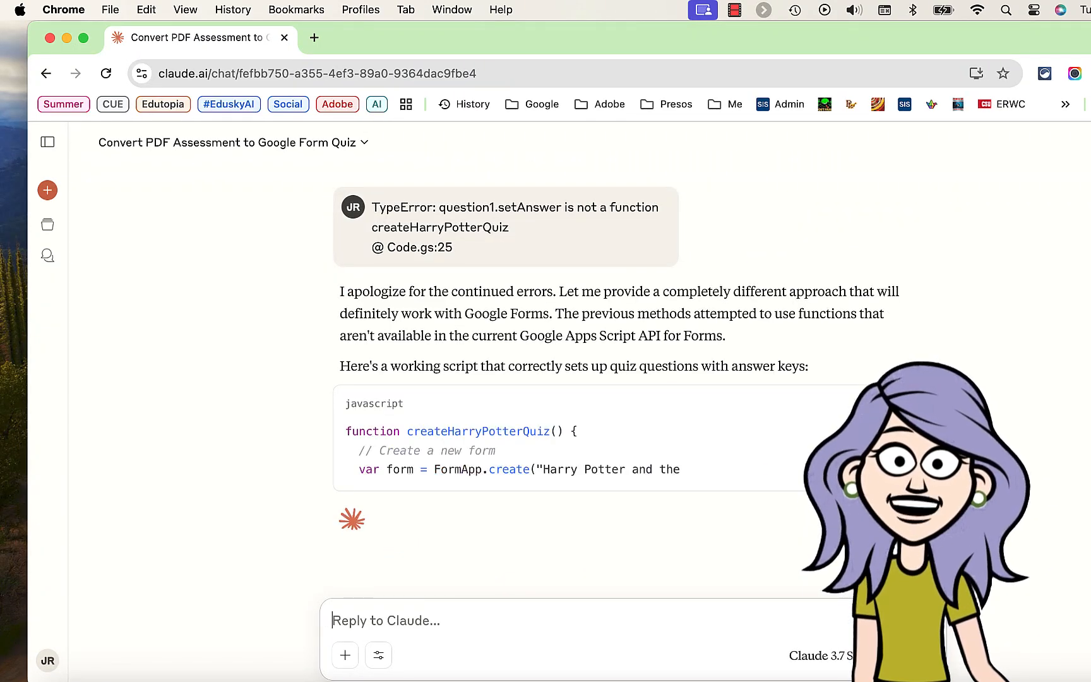
# Step: Review Claude's revised script with the answer-key helper function and copy it
pyautogui.scroll(-3)
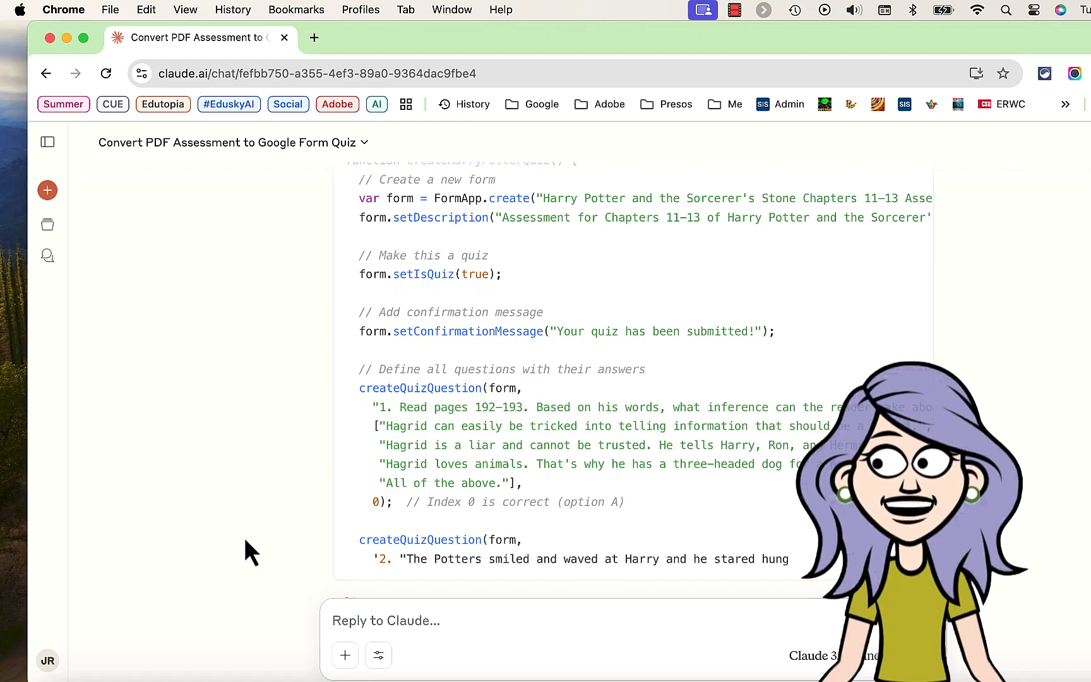
pyautogui.click(999, 52)
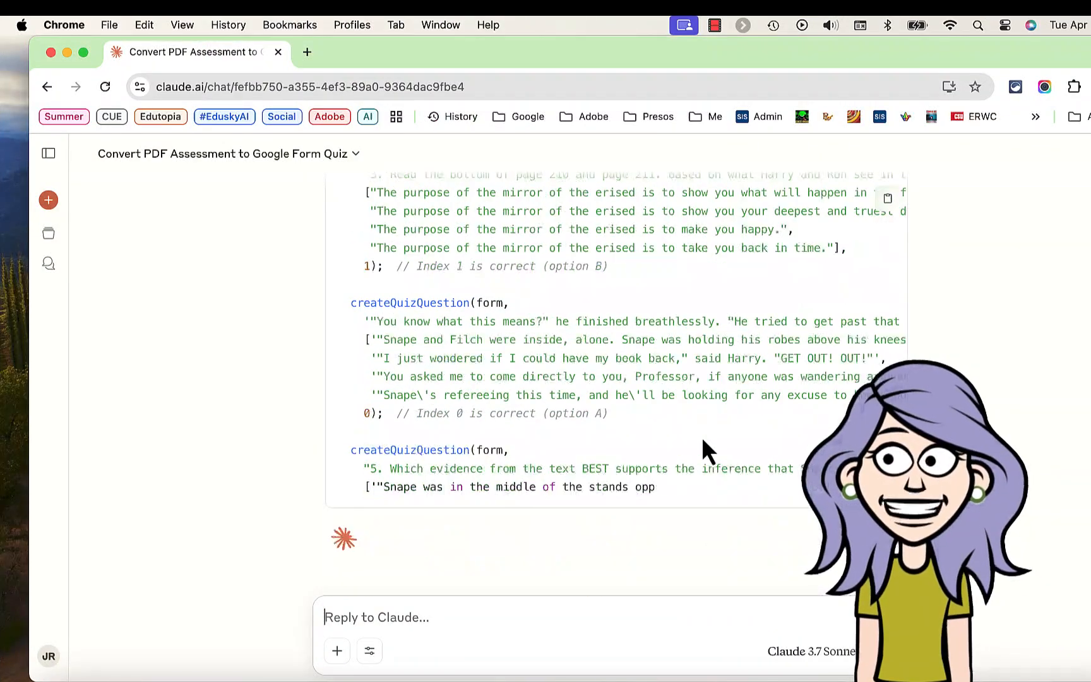
pyautogui.scroll(-3)
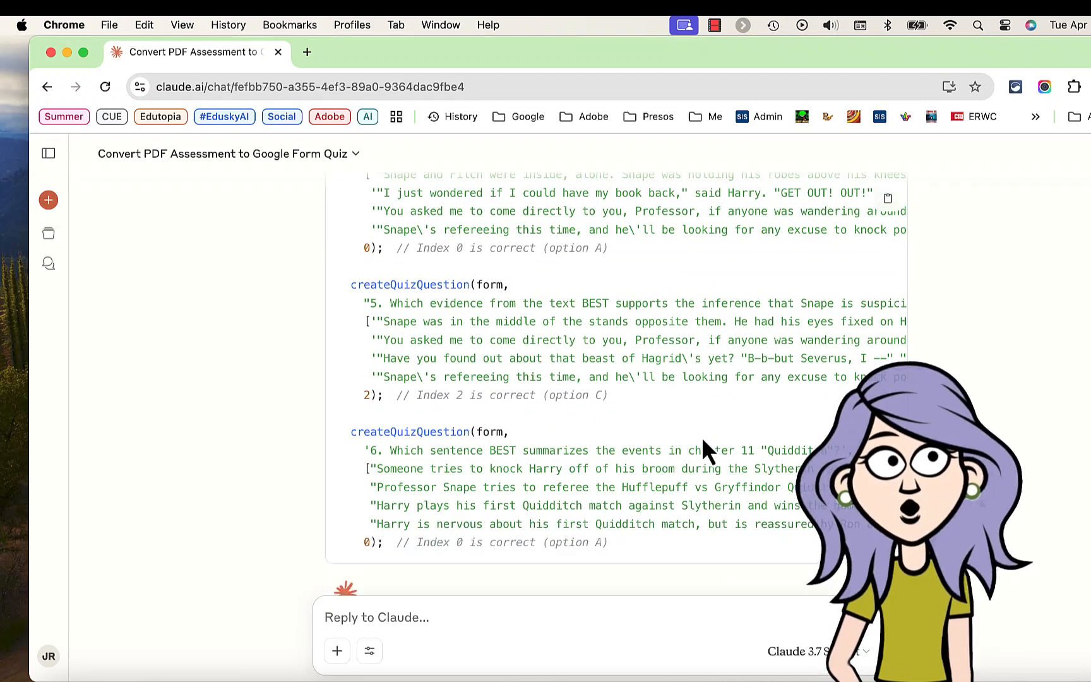
pyautogui.scroll(-3)
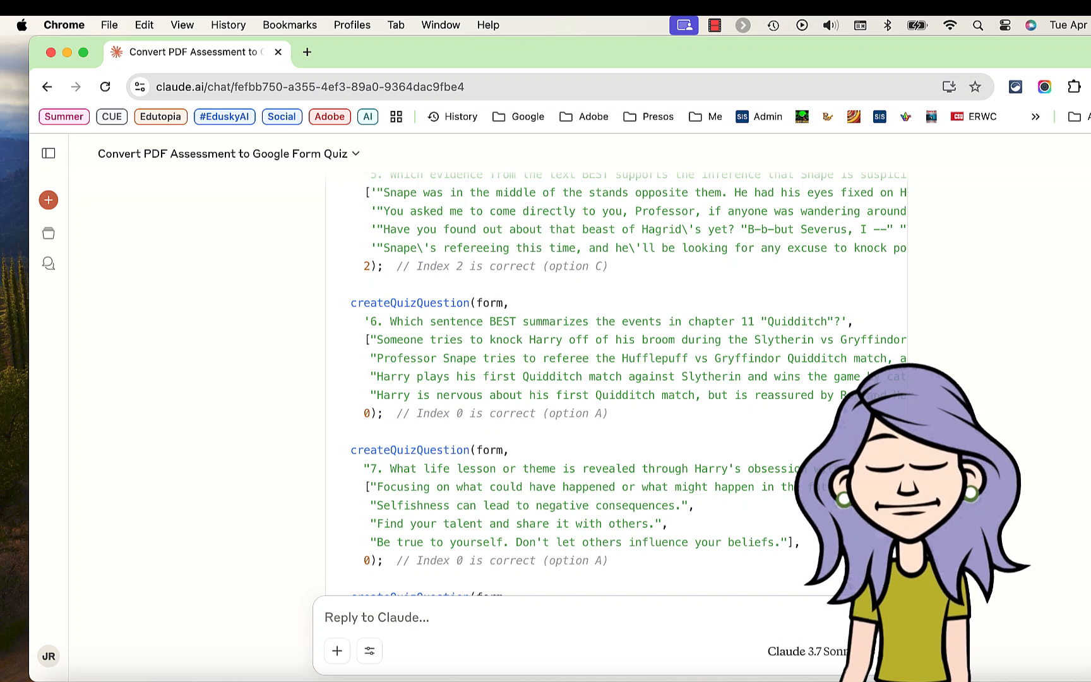
pyautogui.scroll(-3)
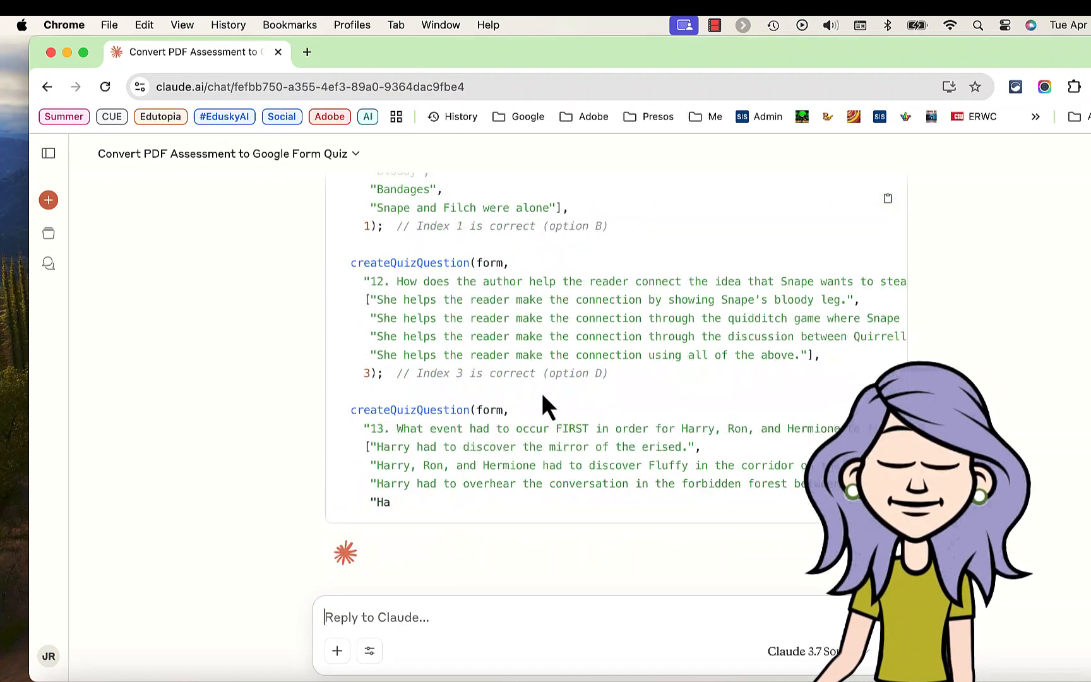
pyautogui.scroll(-3)
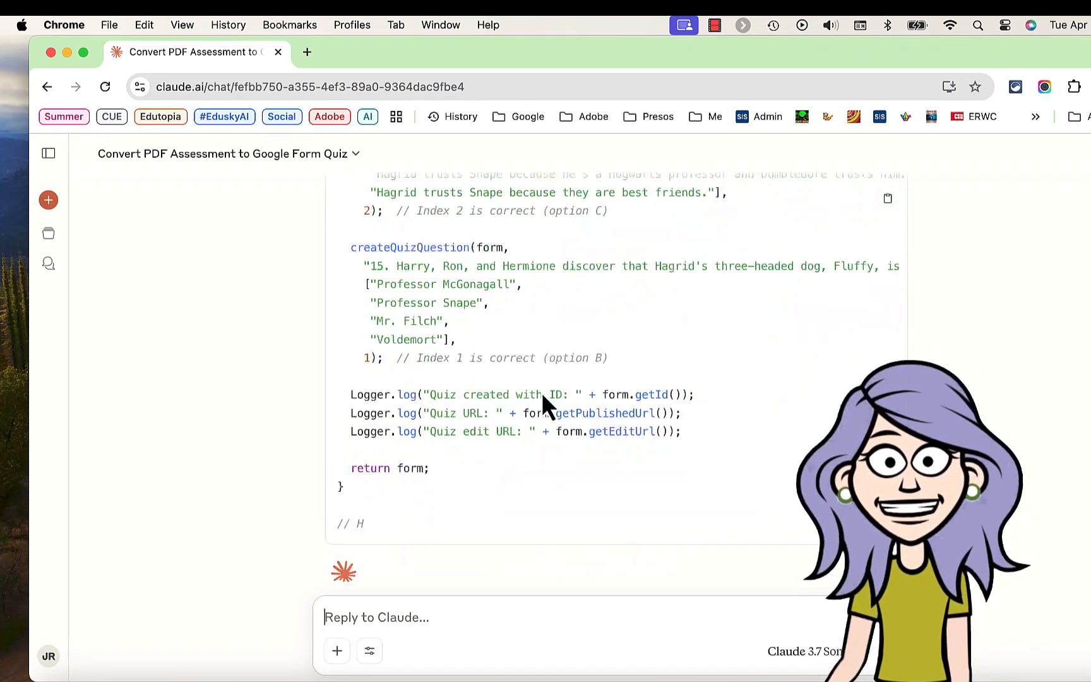
pyautogui.scroll(-3)
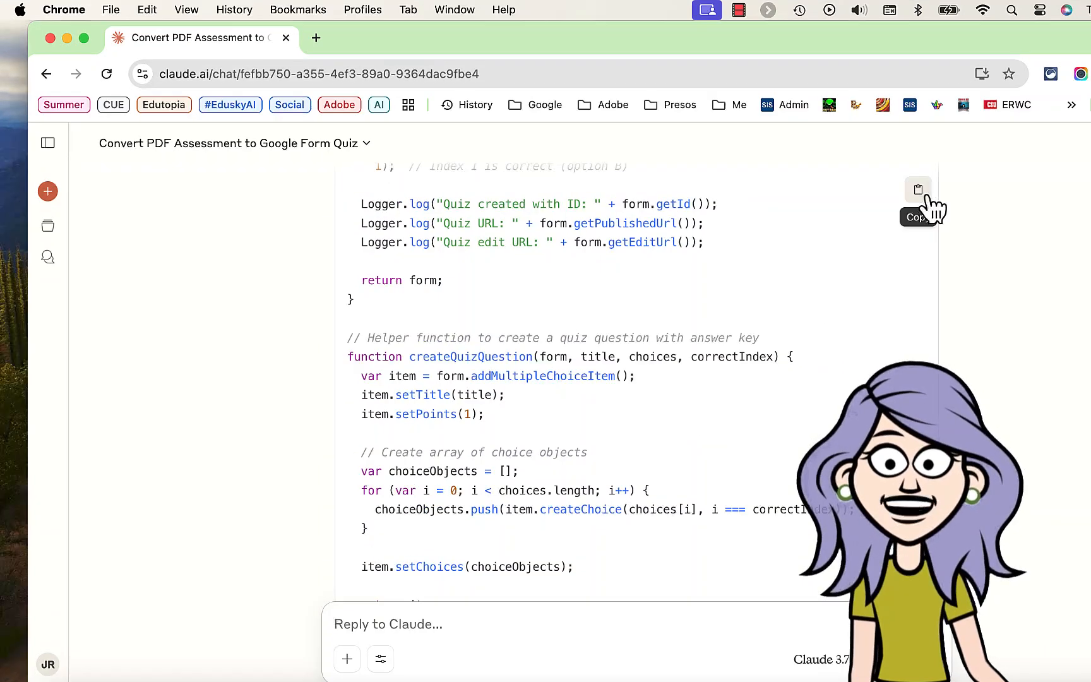
pyautogui.click(1036, 38)
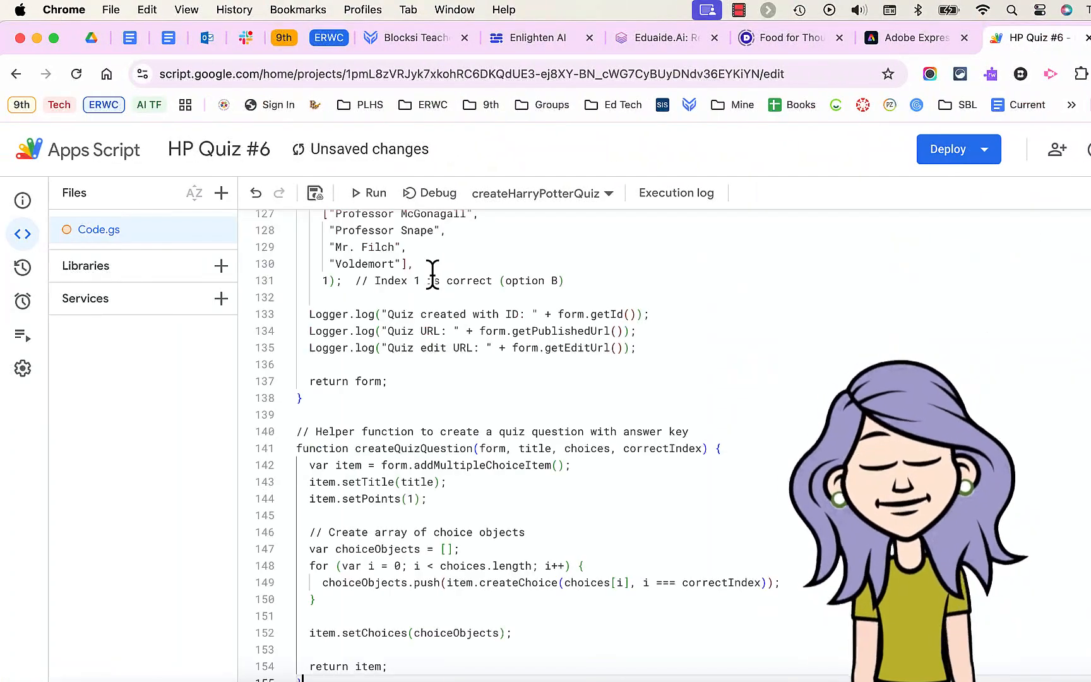
# Step: Save the revised HP Quiz #6 script and run it to generate the quiz form
pyautogui.click(314, 193)
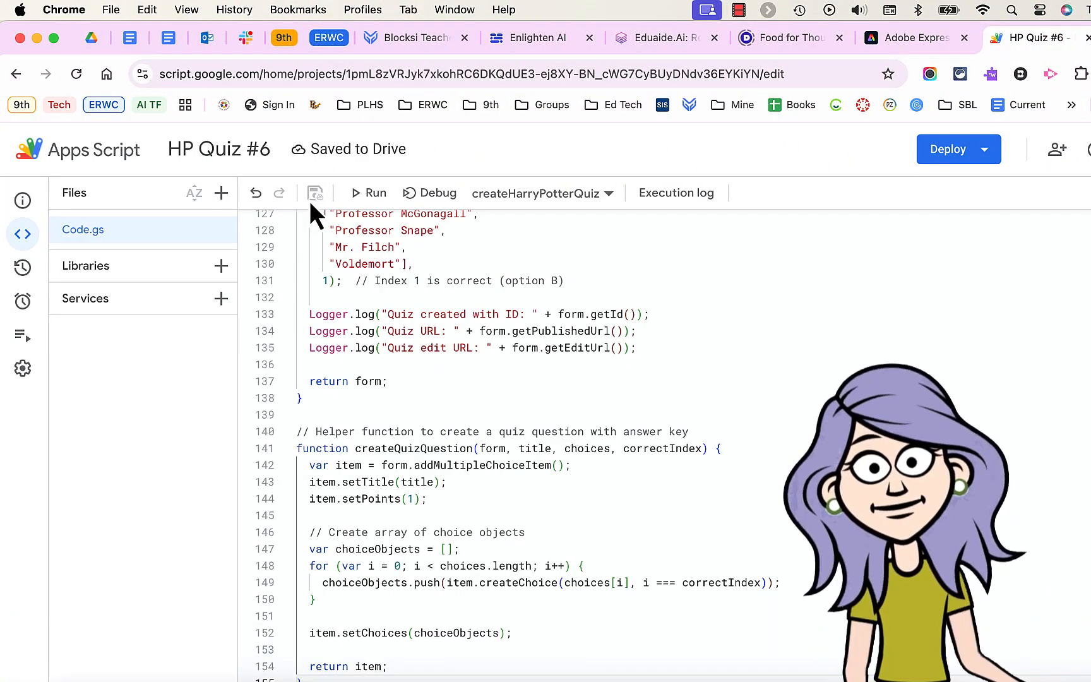
pyautogui.click(367, 192)
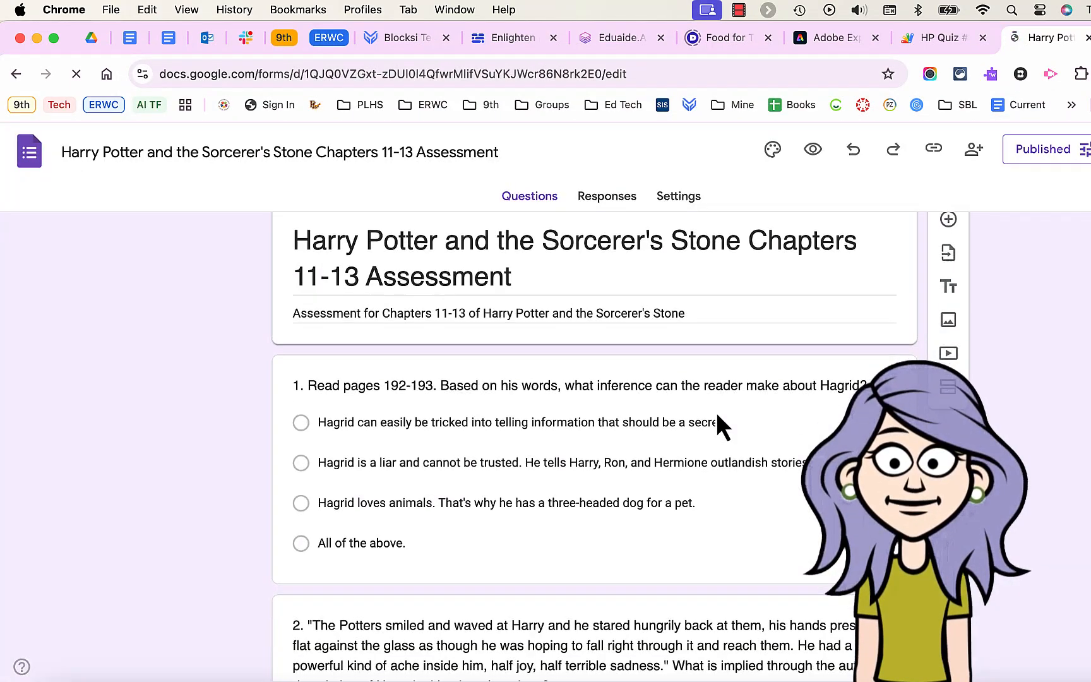
pyautogui.scroll(-3)
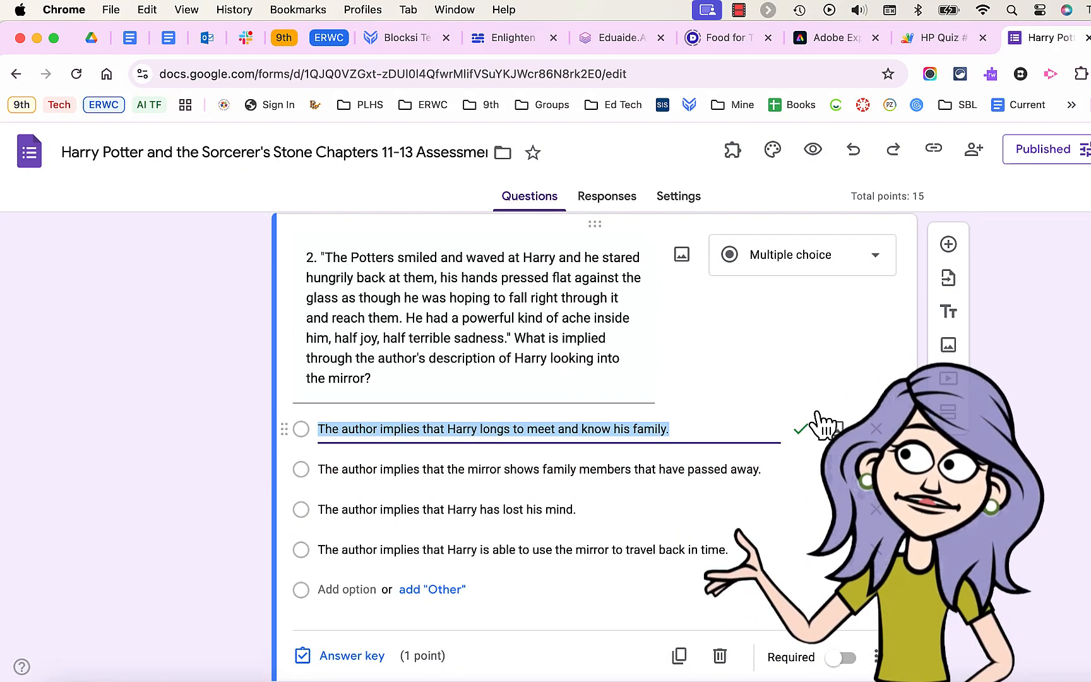
pyautogui.scroll(-3)
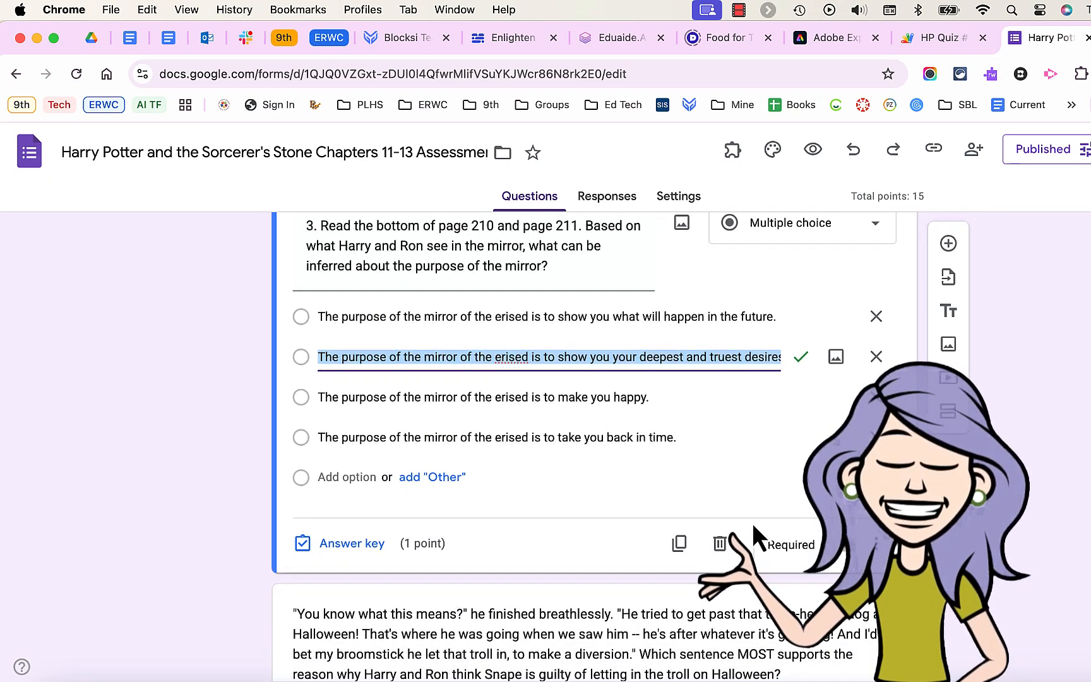
pyautogui.scroll(-3)
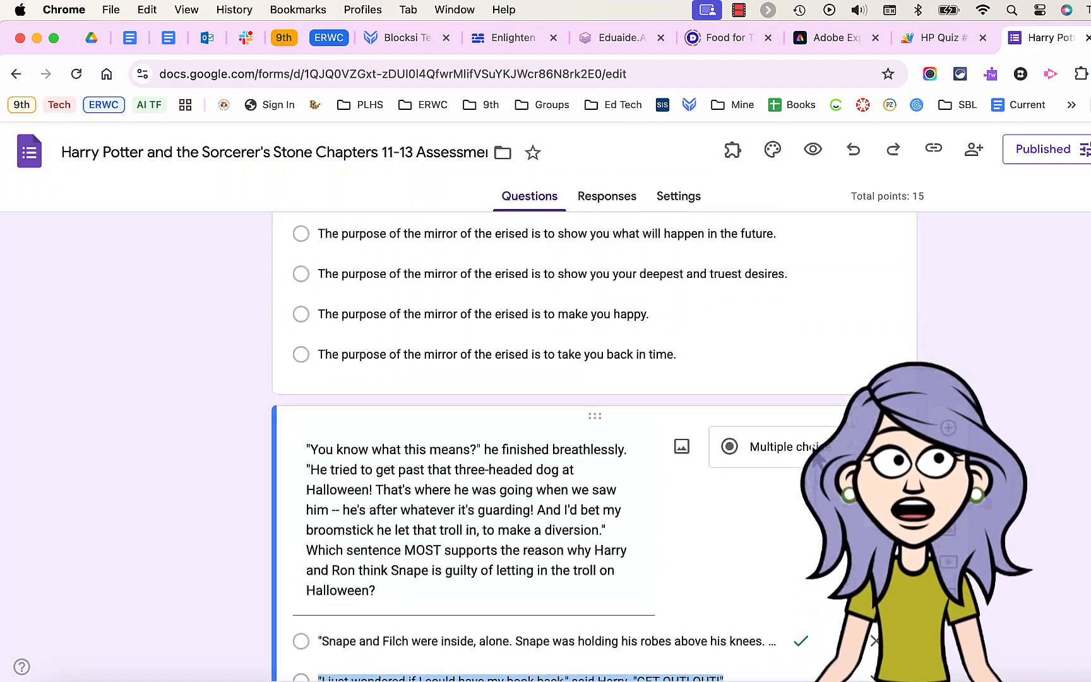
pyautogui.scroll(3)
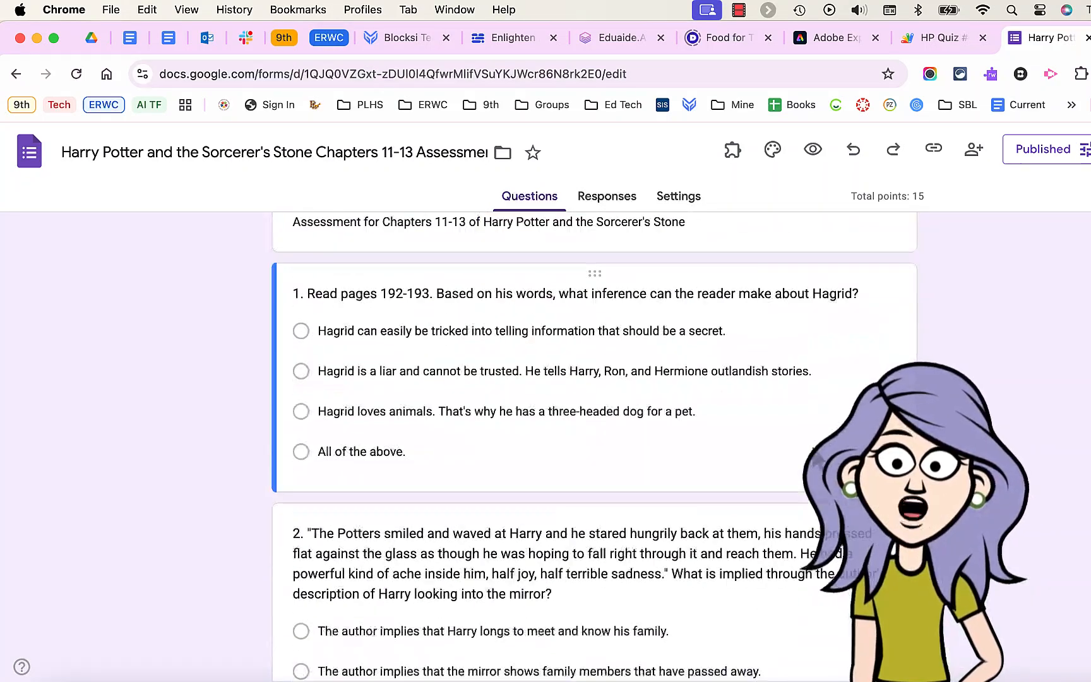